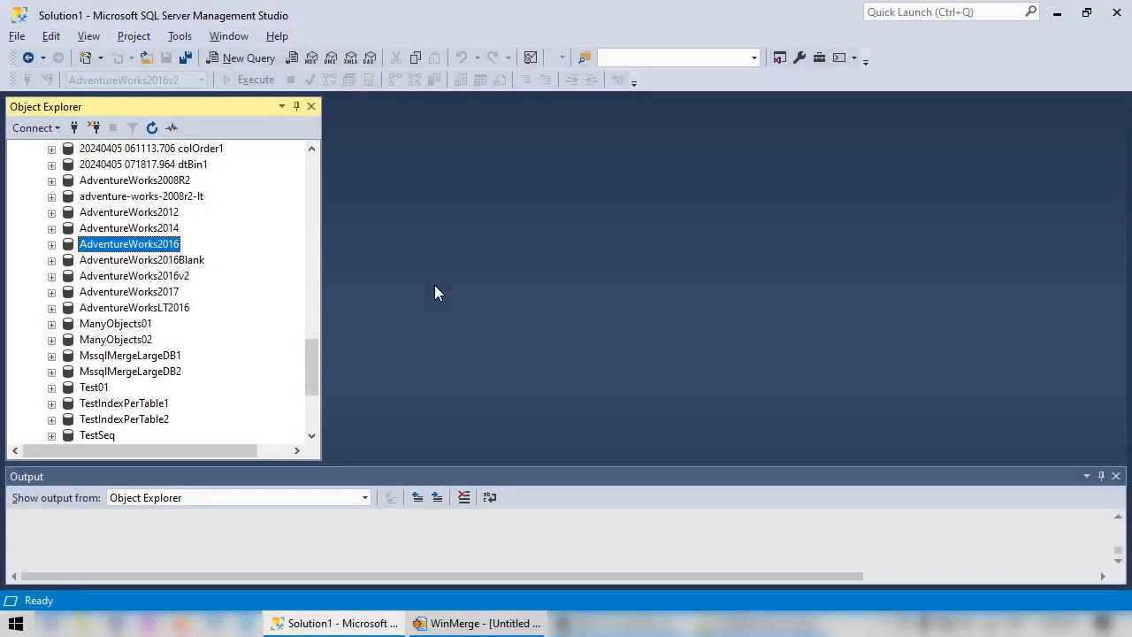
mouse_move(424, 288)
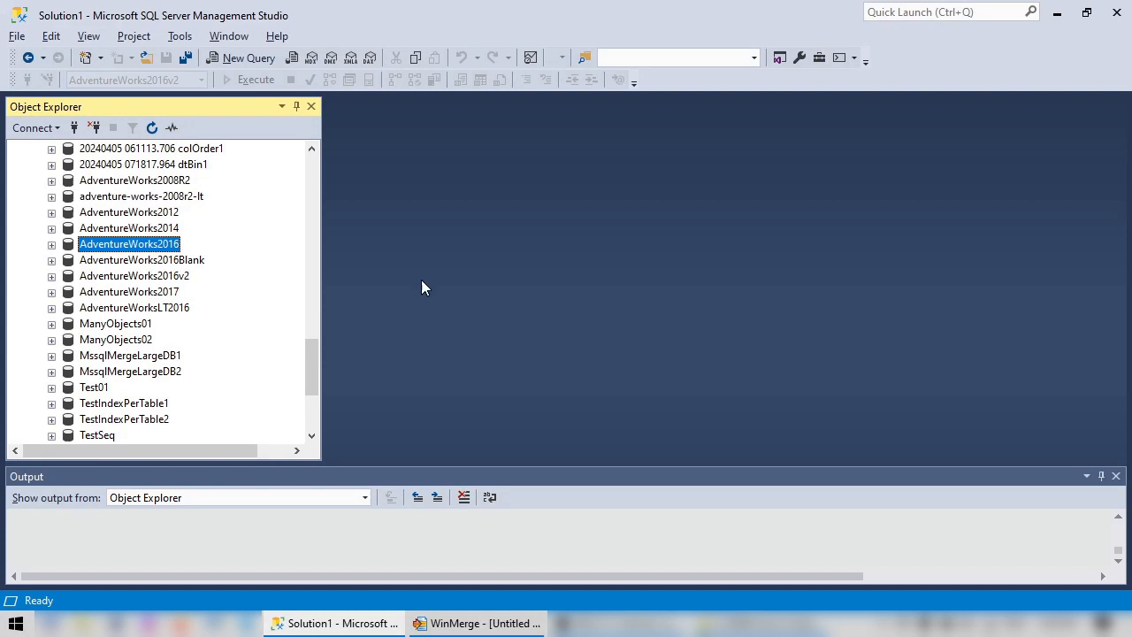
mouse_move(50, 255)
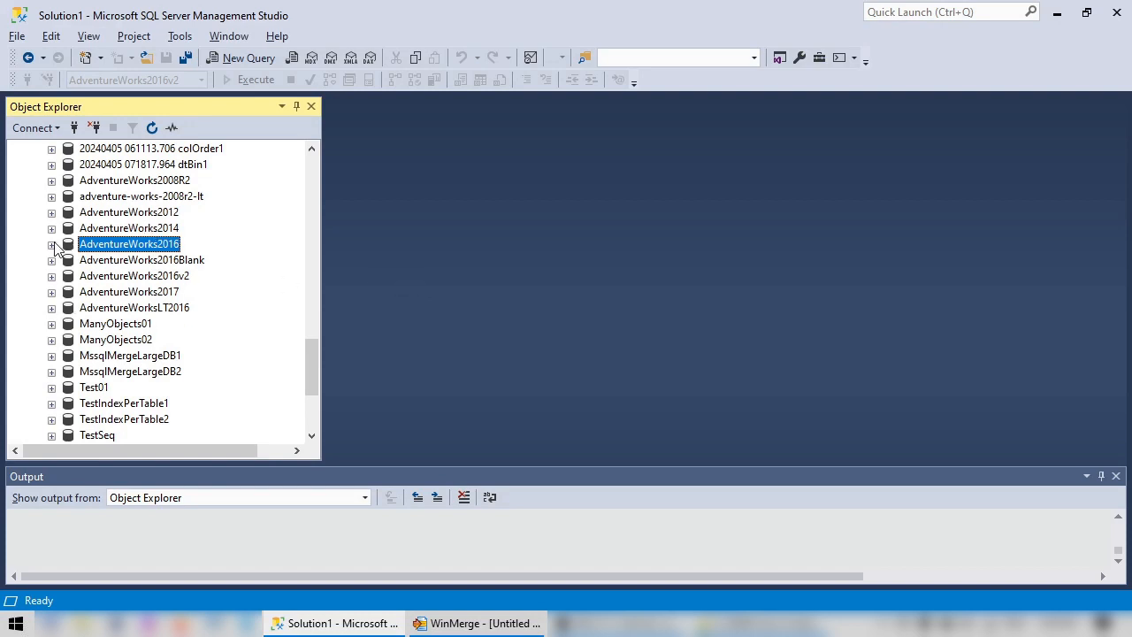
Expand AdventureWorks2016 down to Programmability > Stored Procedures in Object Explorer
left_click(52, 244)
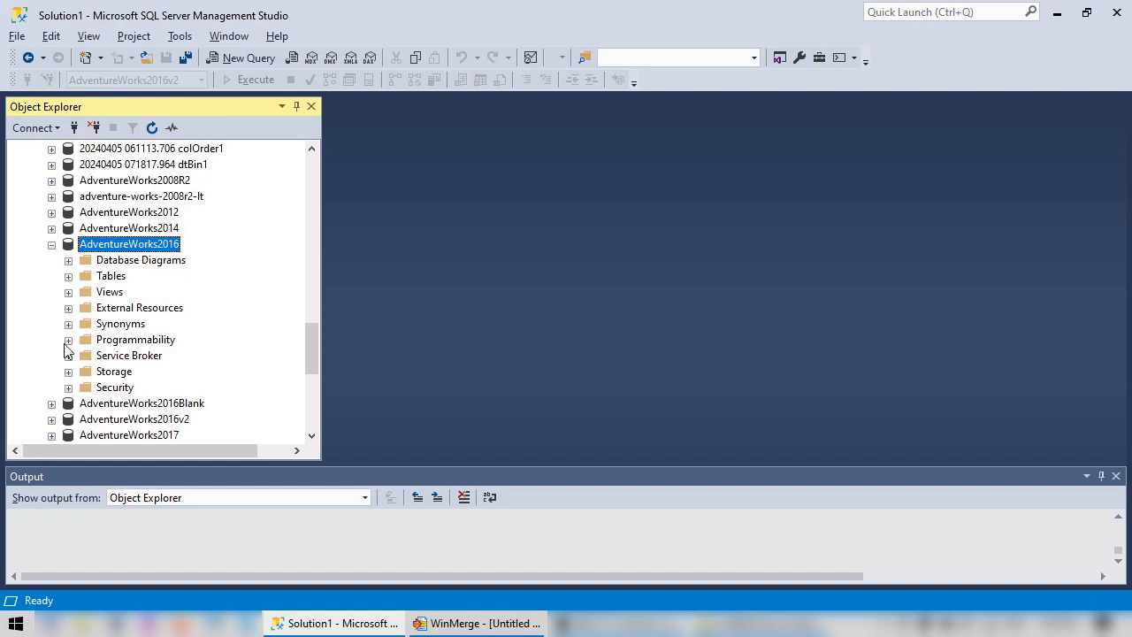
left_click(68, 339)
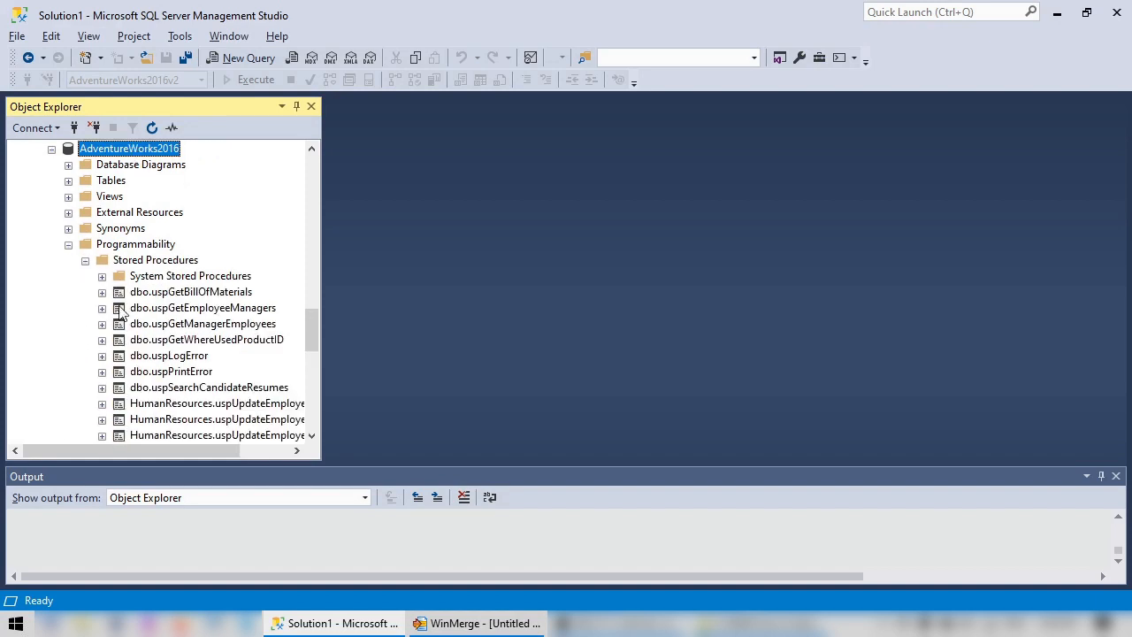
Run SELECT OBJECT_DEFINITION(OBJECT_ID('[dbo].[uspGetBillOfMaterials]')) in a new query and select the result
left_click(248, 58)
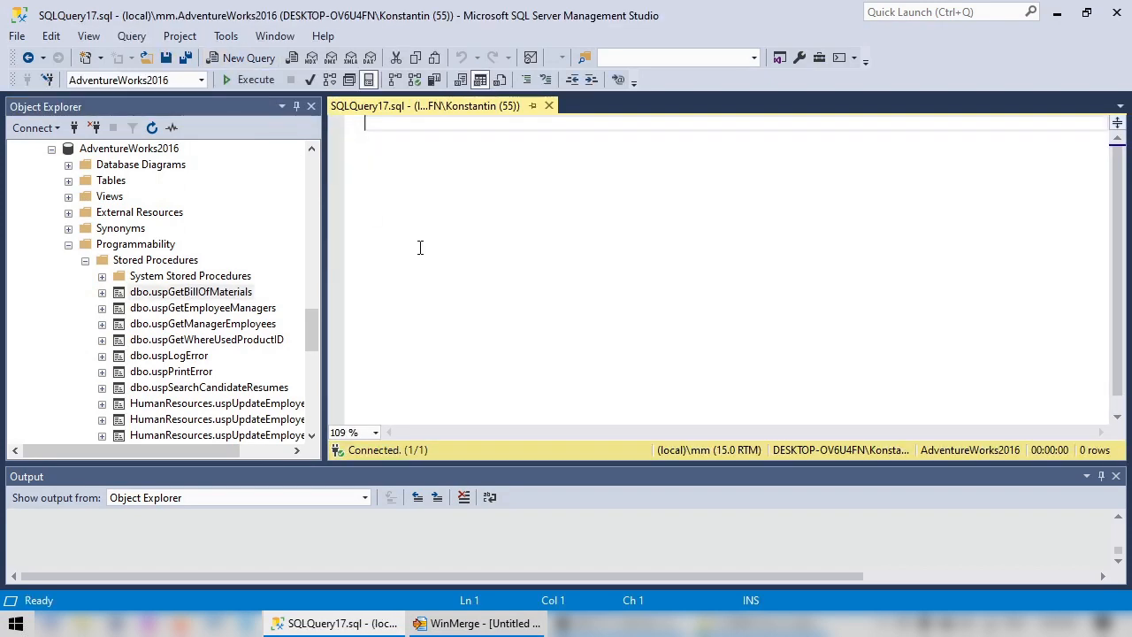
type("SELECT OBJECT_DEFINITION(OBJECT_ID(")
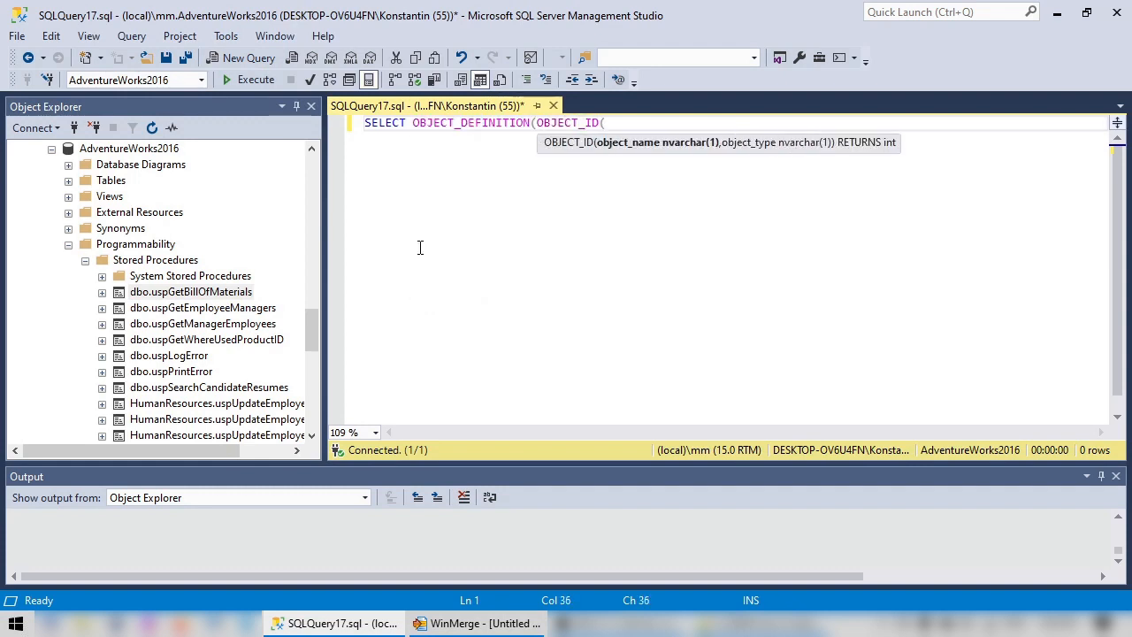
type("''))")
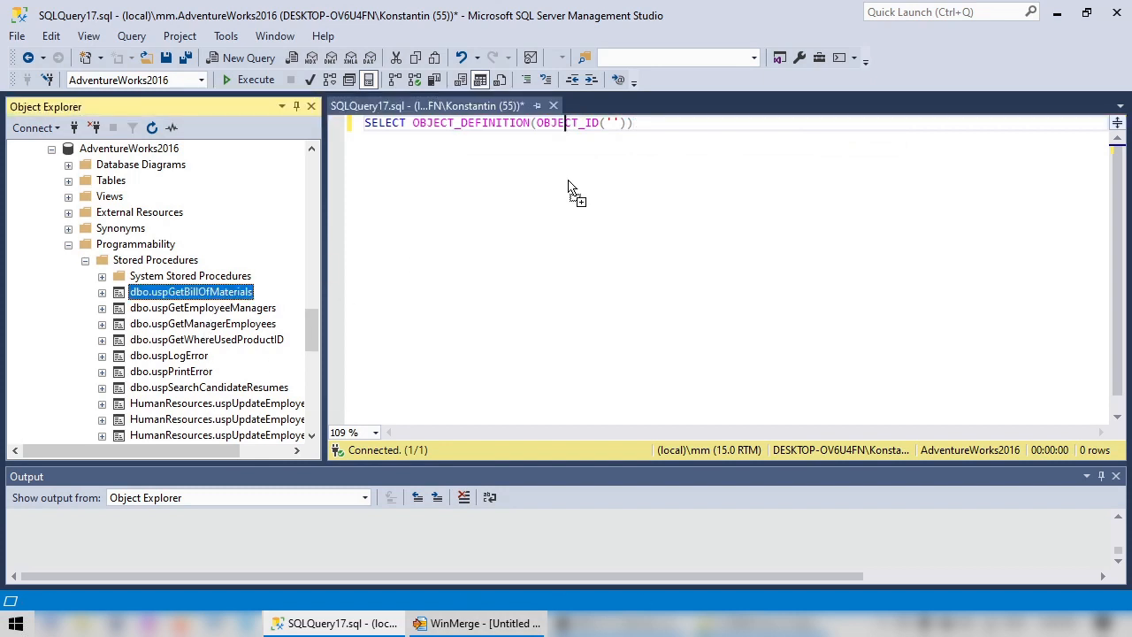
type("[dbo].[uspGetBillOfMaterials]")
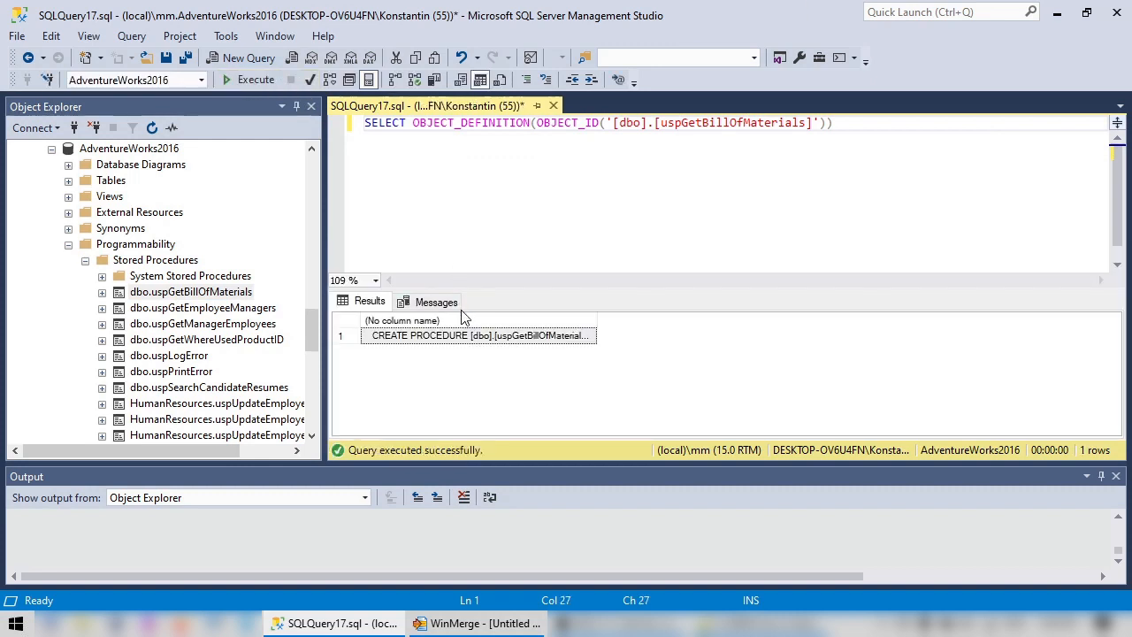
left_click(479, 335)
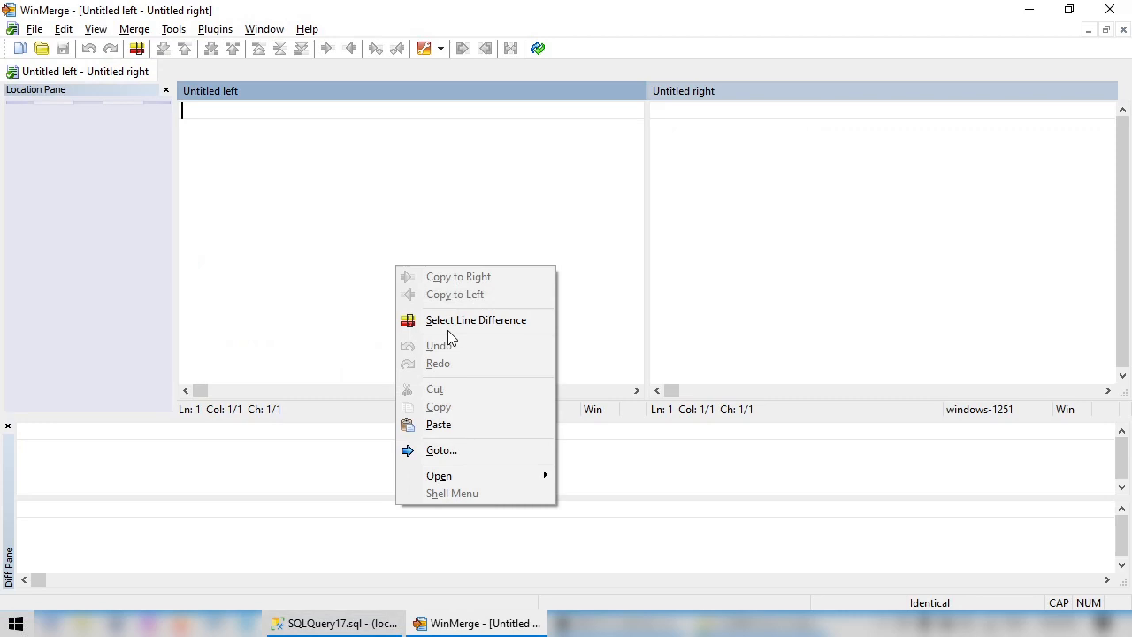
left_click(438, 424)
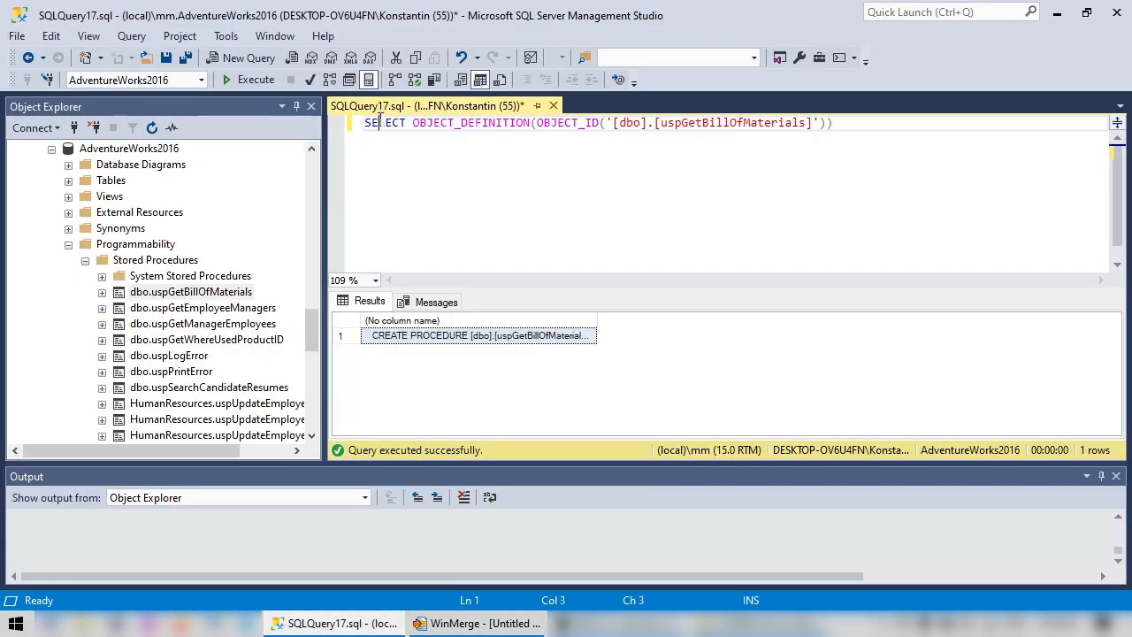
Print uspGetBillOfMaterials' definition instead of selecting it, then rerun the print against AdventureWorks2016v2
double_click(384, 122)
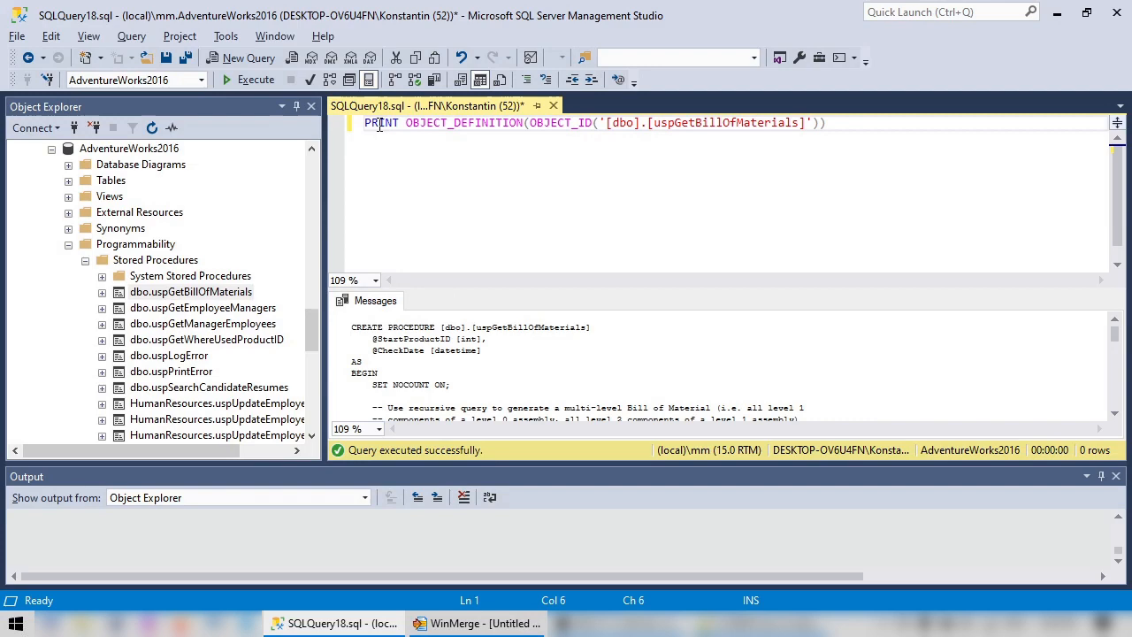
scroll("down", 3)
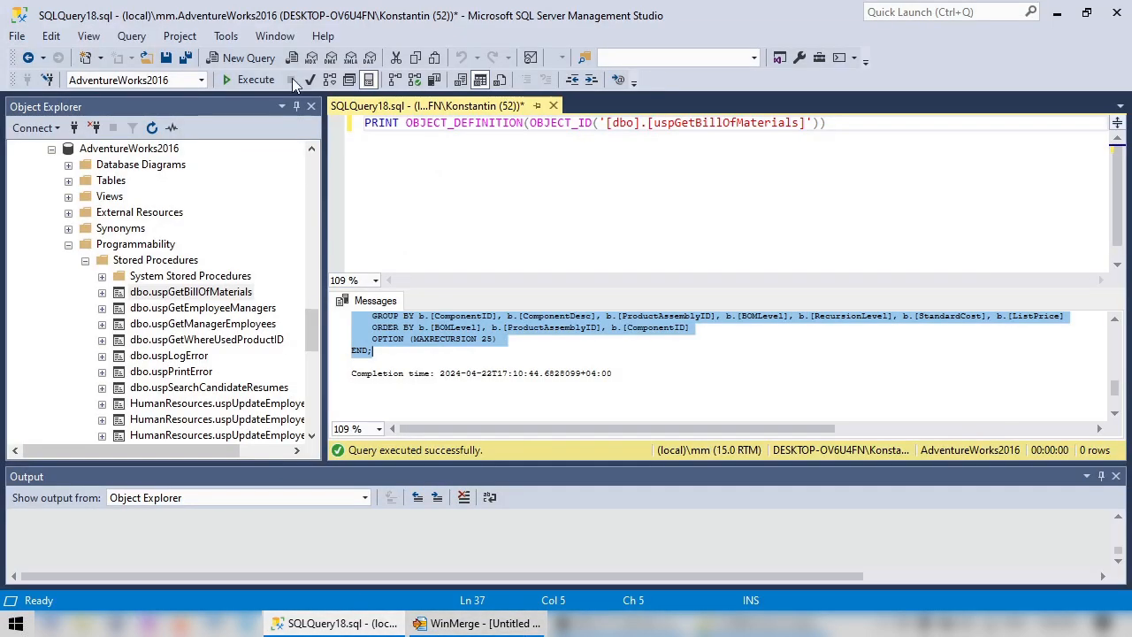
left_click(200, 80)
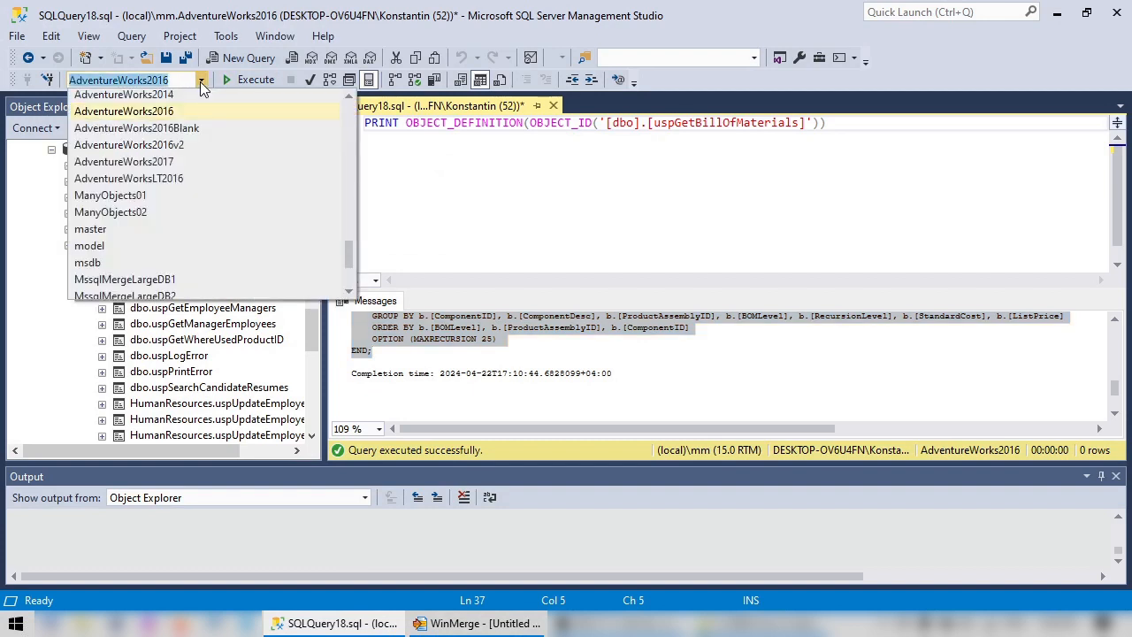
left_click(129, 144)
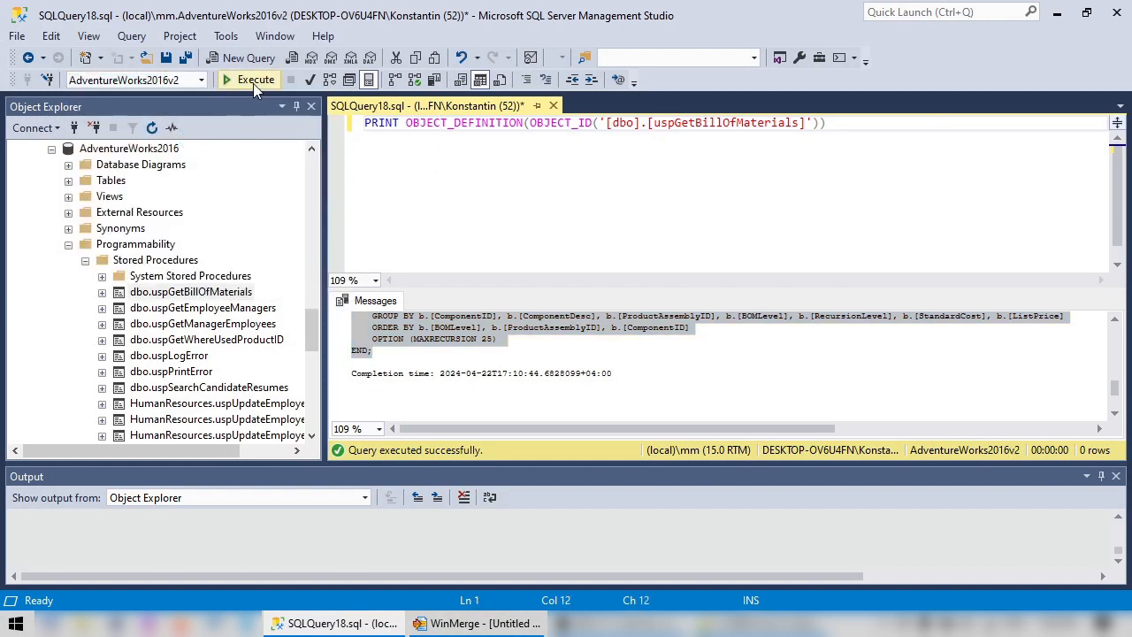
left_click(249, 78)
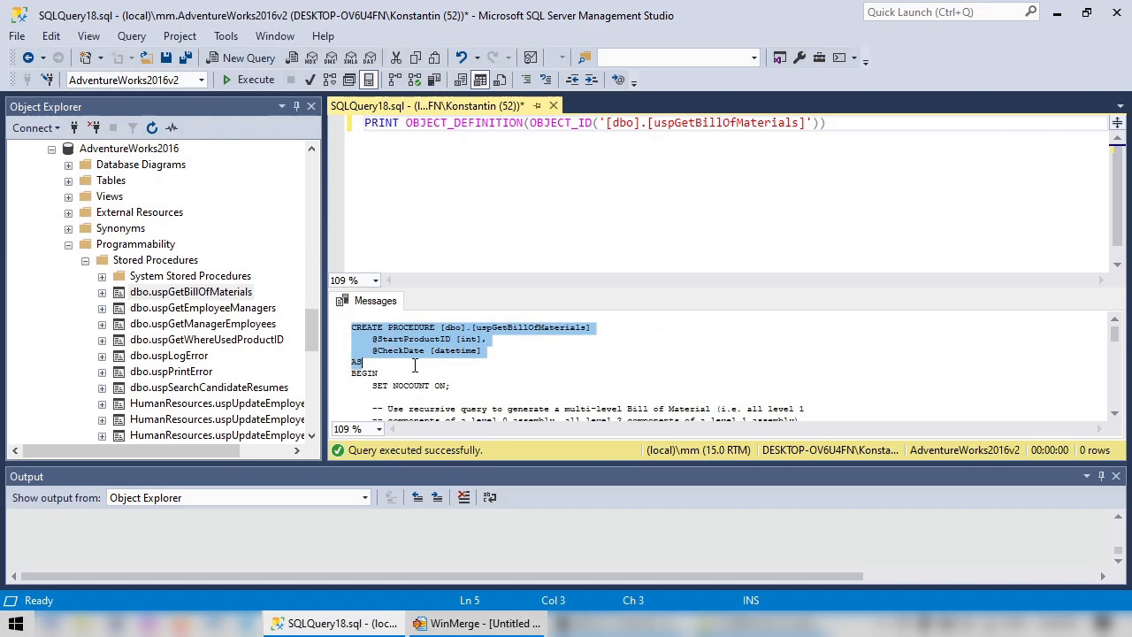
scroll("down", 3)
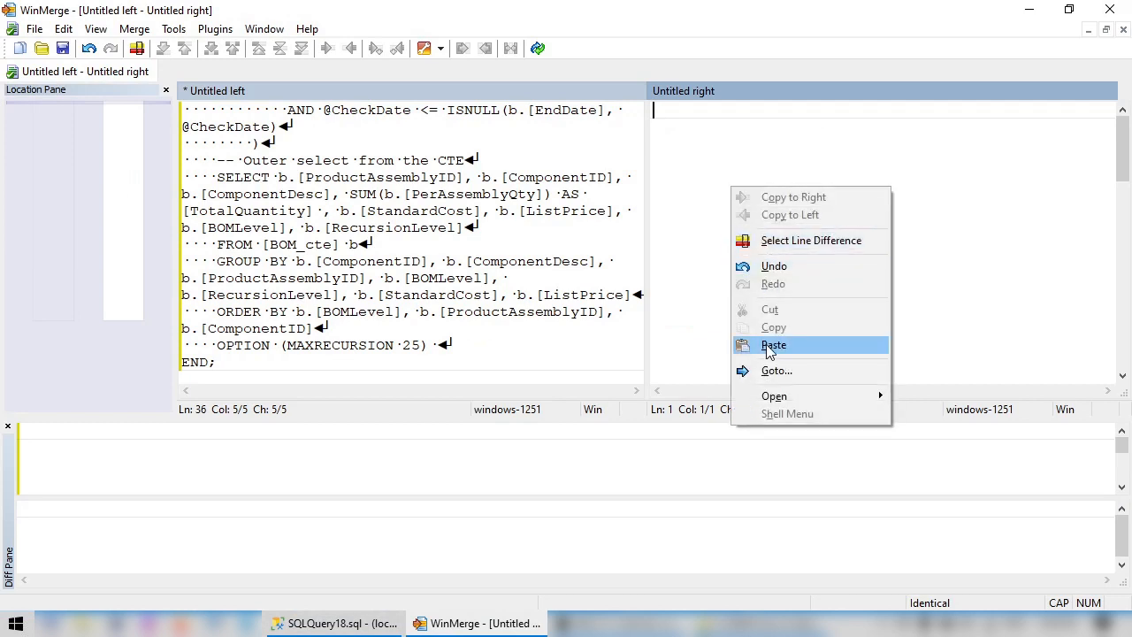
Paste the AdventureWorks2016v2 definition into WinMerge's right pane to see INNER JOIN versus LEFT JOIN
left_click(774, 345)
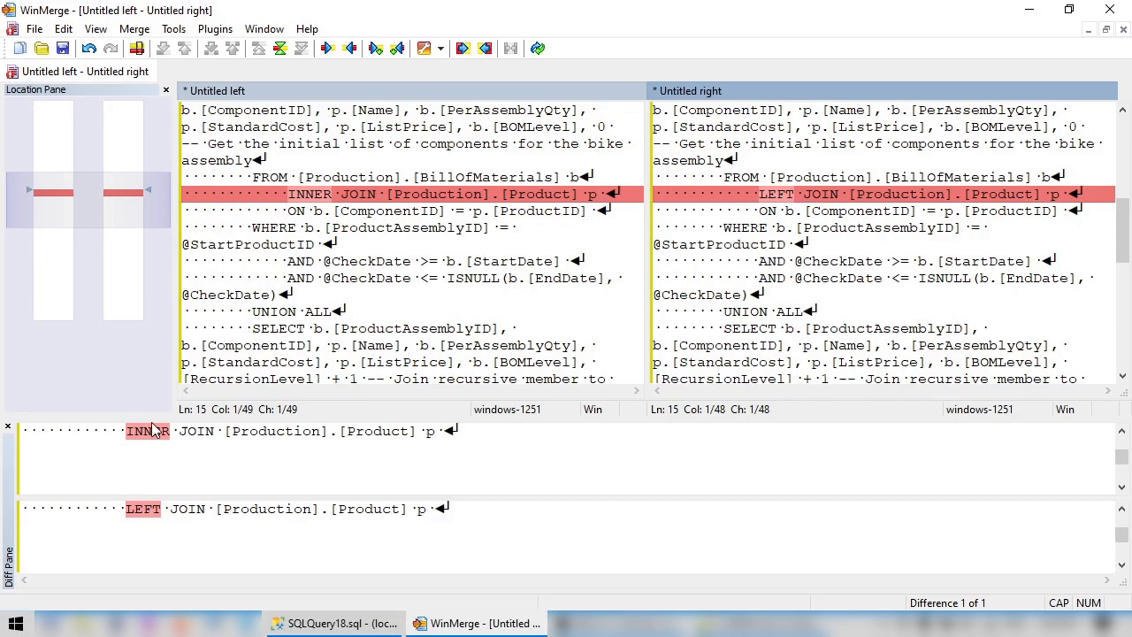
mouse_move(340, 624)
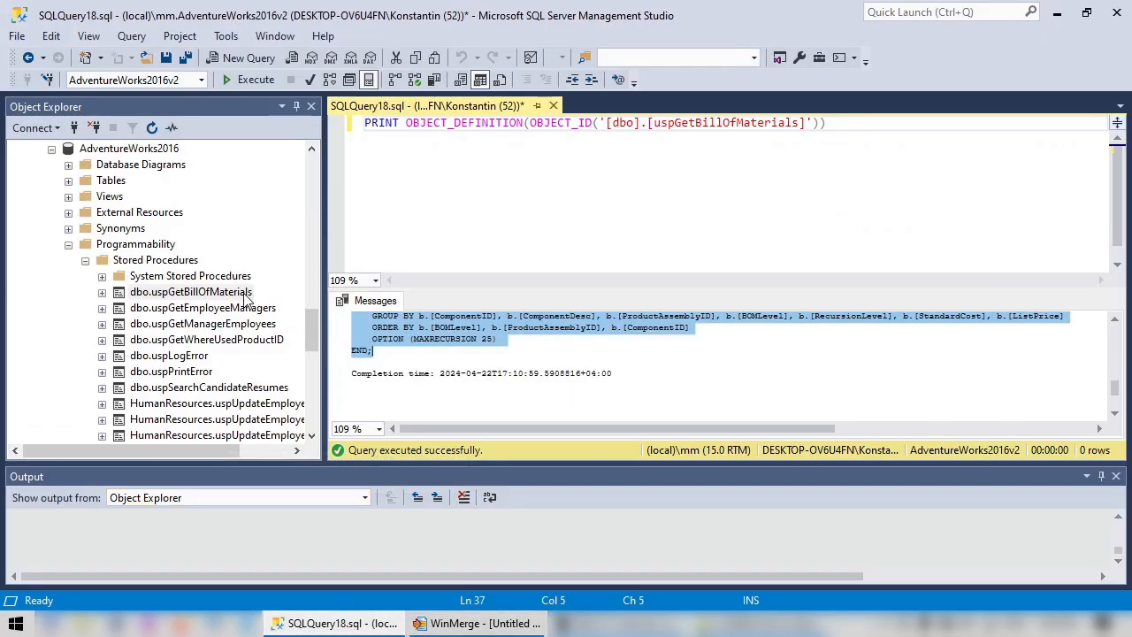
Script dbo.uspGetBillOfMaterials via Modify (ALTER) and as CREATE to a new query window
left_click(191, 292)
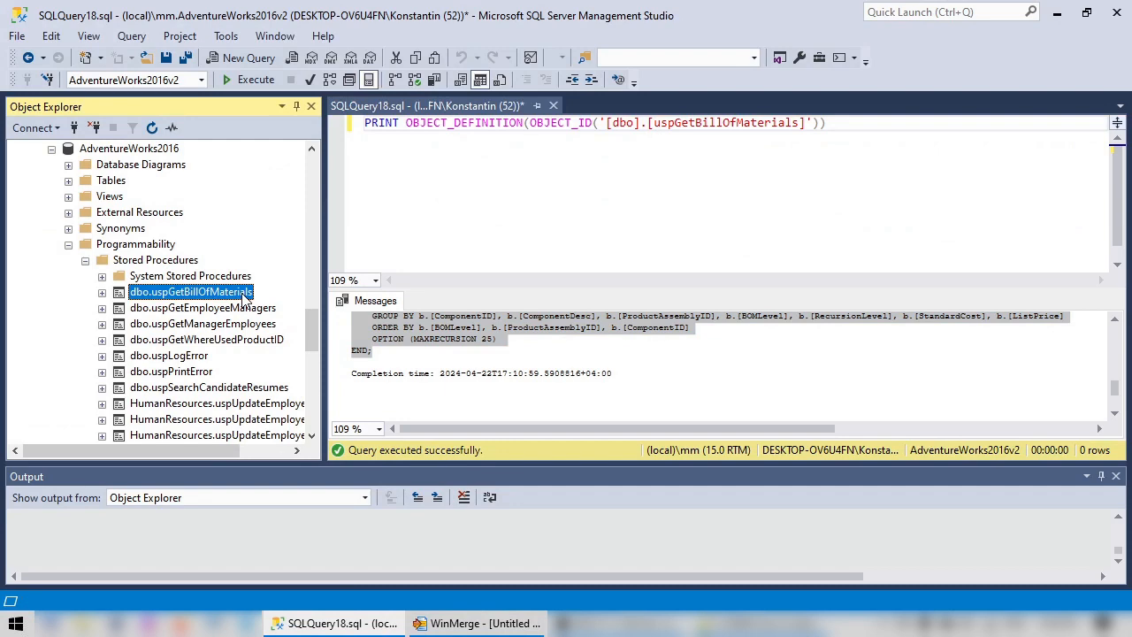
right_click(191, 292)
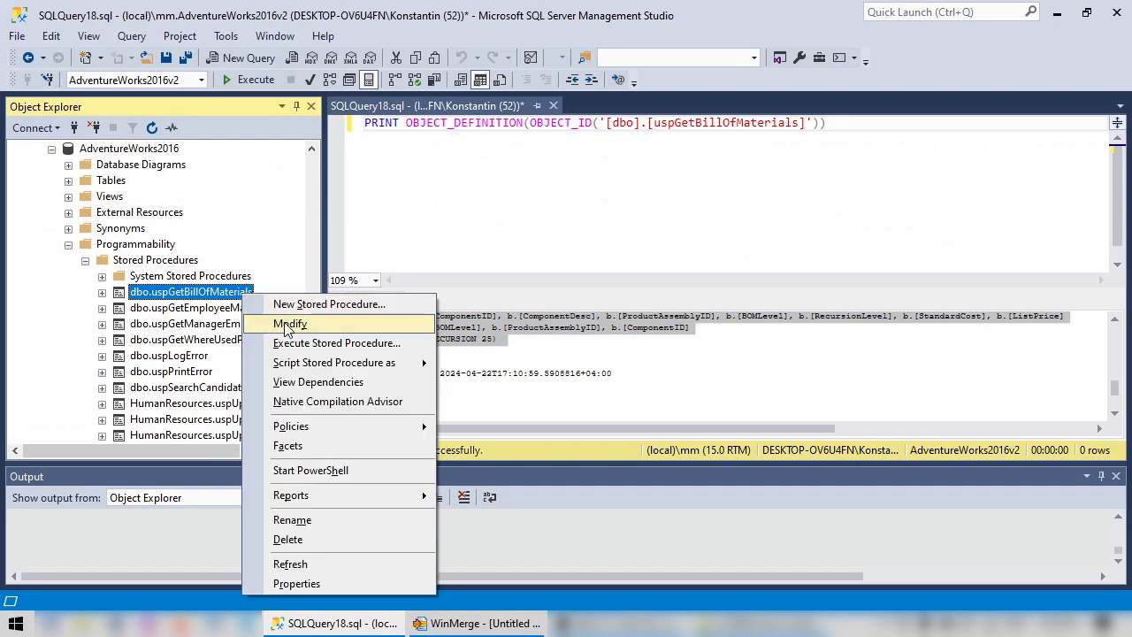
left_click(290, 323)
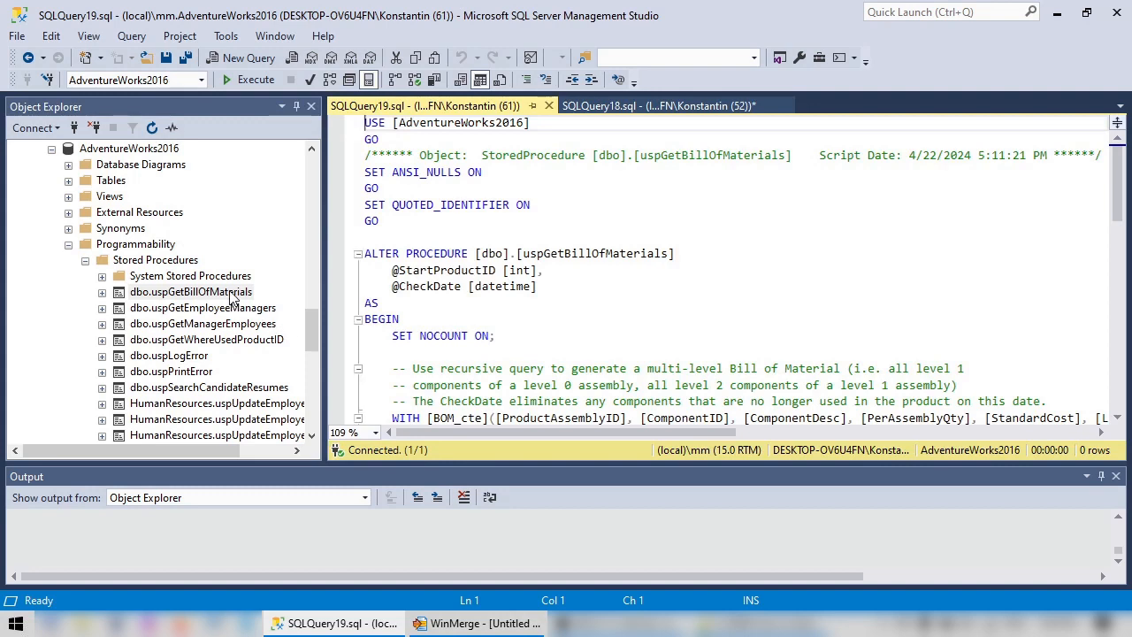
right_click(191, 292)
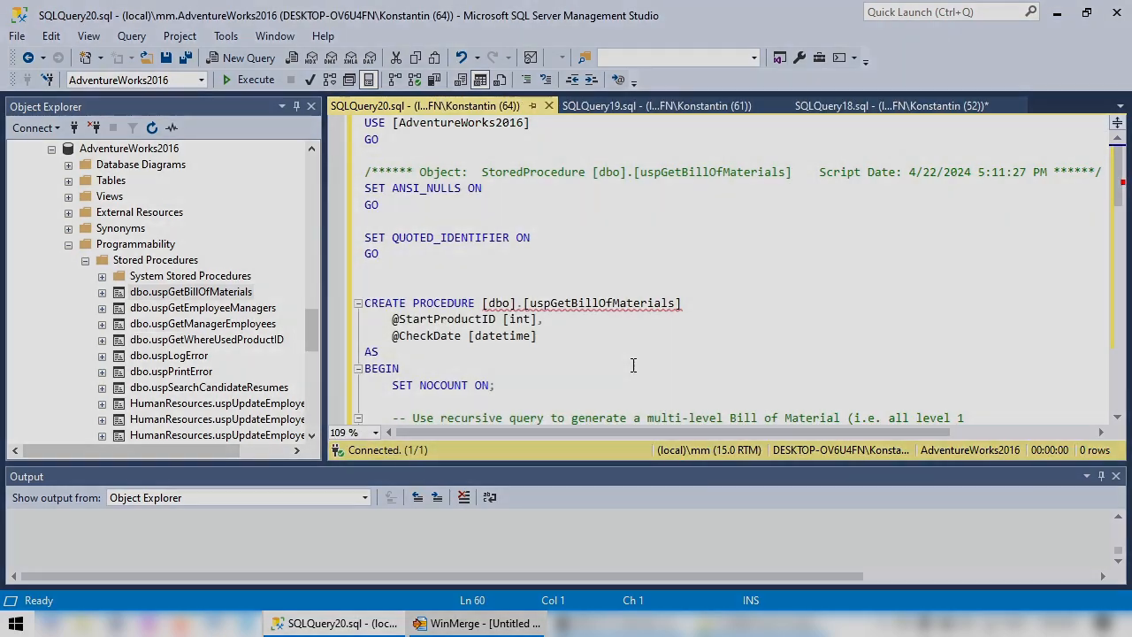
left_click(476, 623)
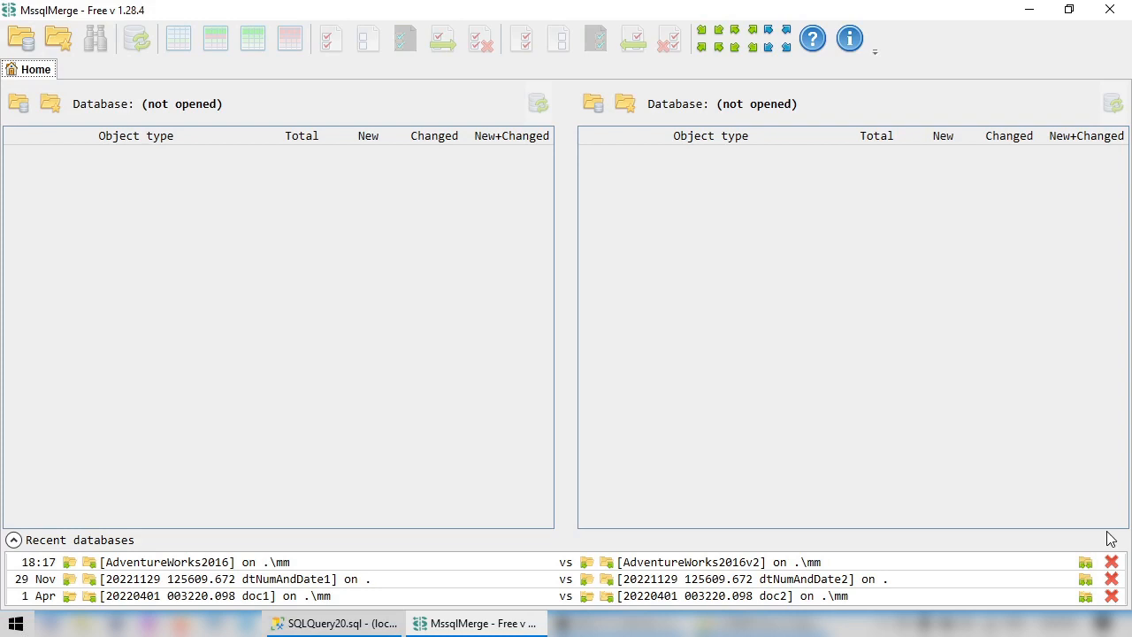
mouse_move(1100, 557)
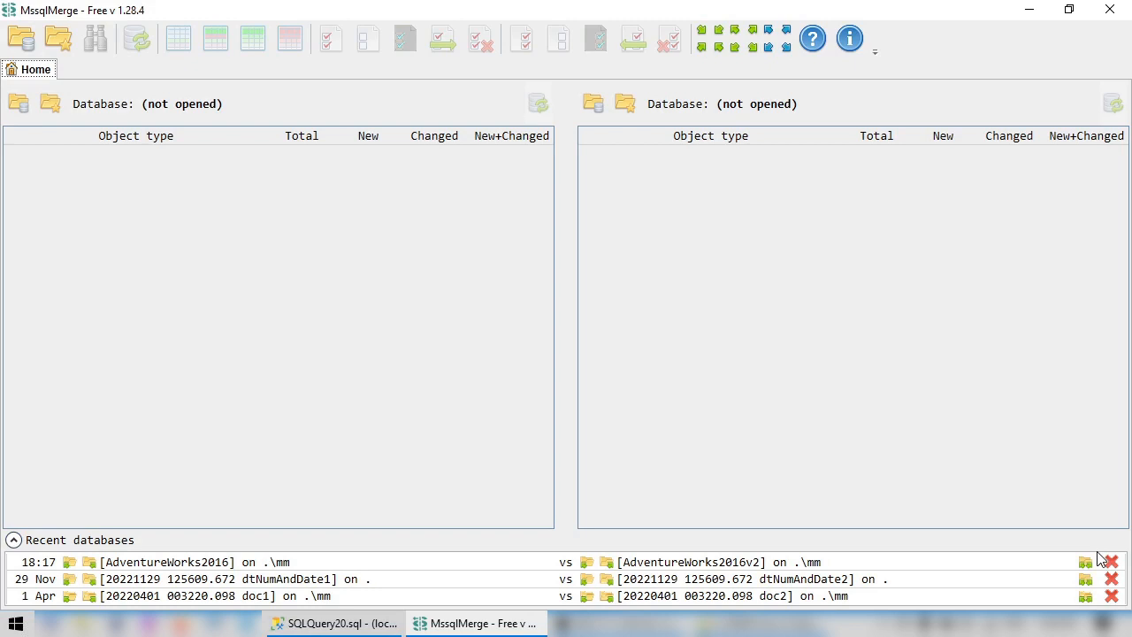
Reopen the recent AdventureWorks2016 vs AdventureWorks2016v2 comparison in MssqlMerge
left_click(1086, 562)
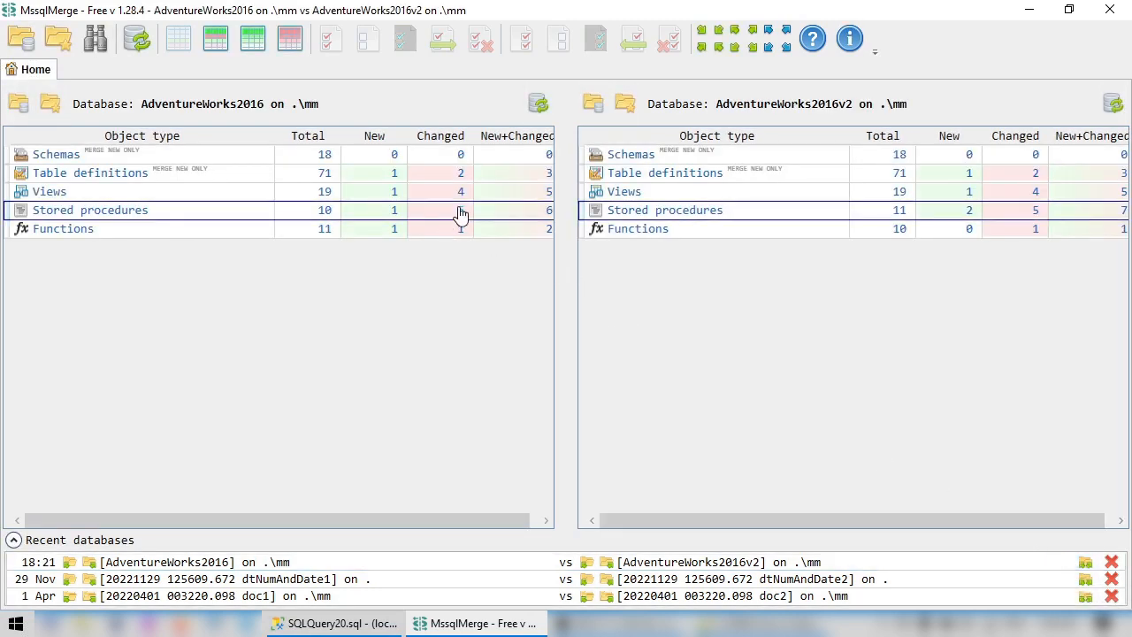
List changed stored procedures, view the uspGetBillOfMaterials JOIN diff, and close that tab
double_click(89, 210)
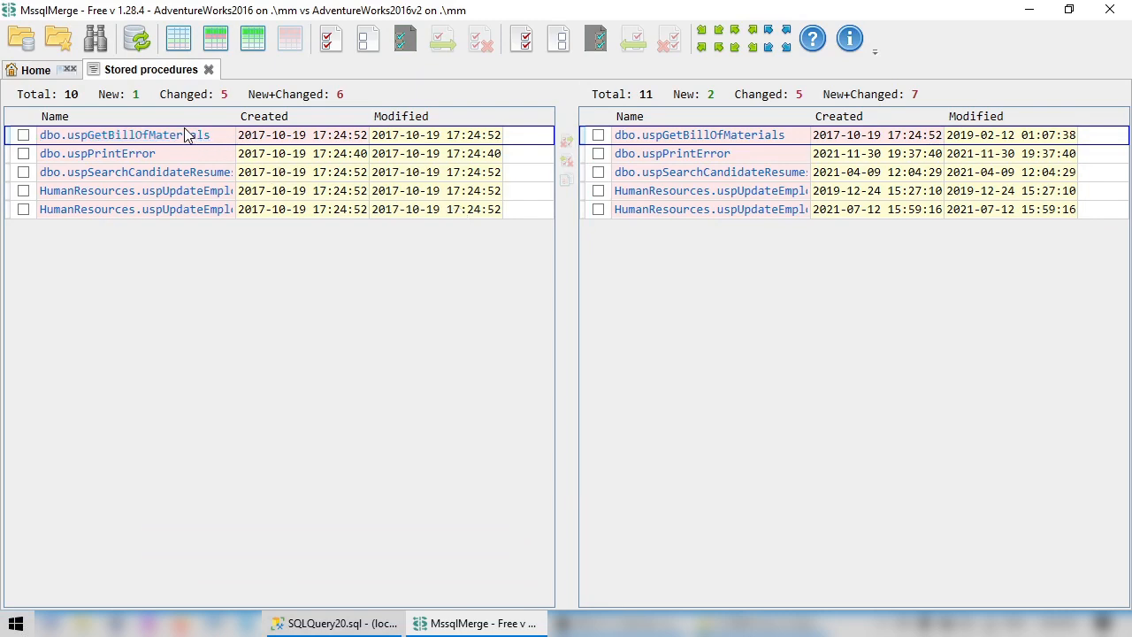
double_click(112, 134)
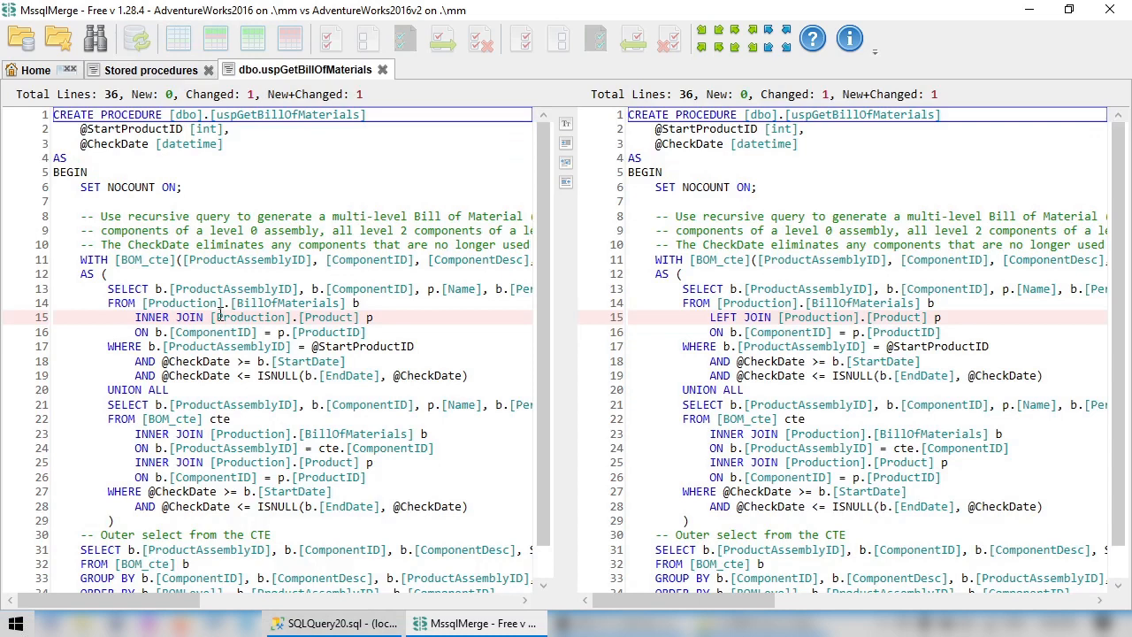
left_click(155, 317)
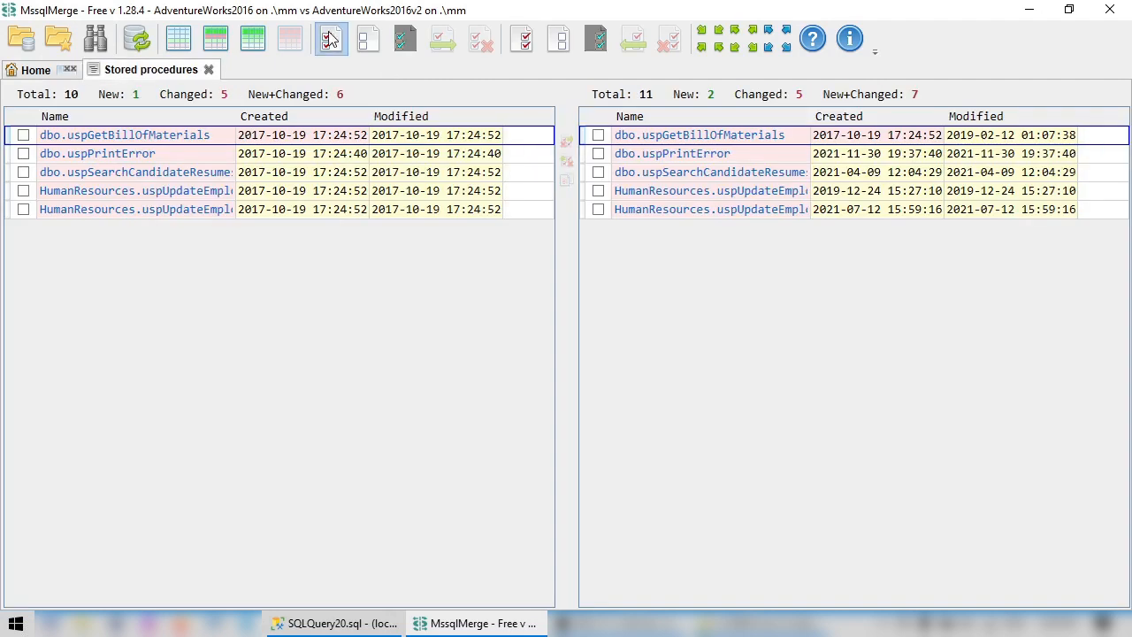
Check all AdventureWorks2016 procedures and generate the merge script toward AdventureWorks2016v2
left_click(330, 38)
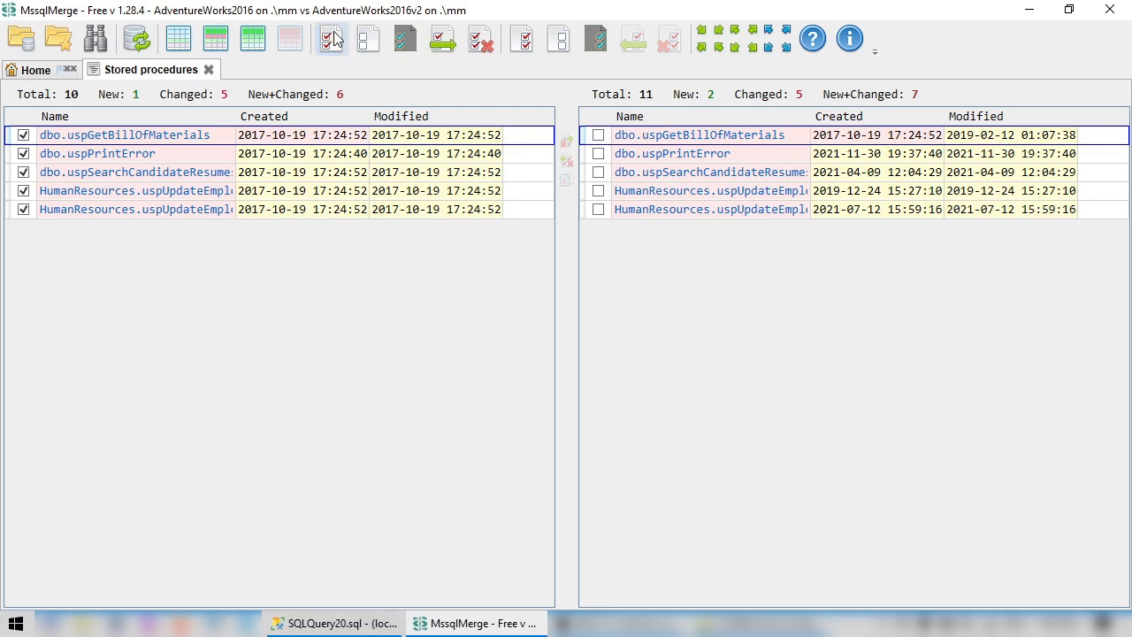
left_click(442, 38)
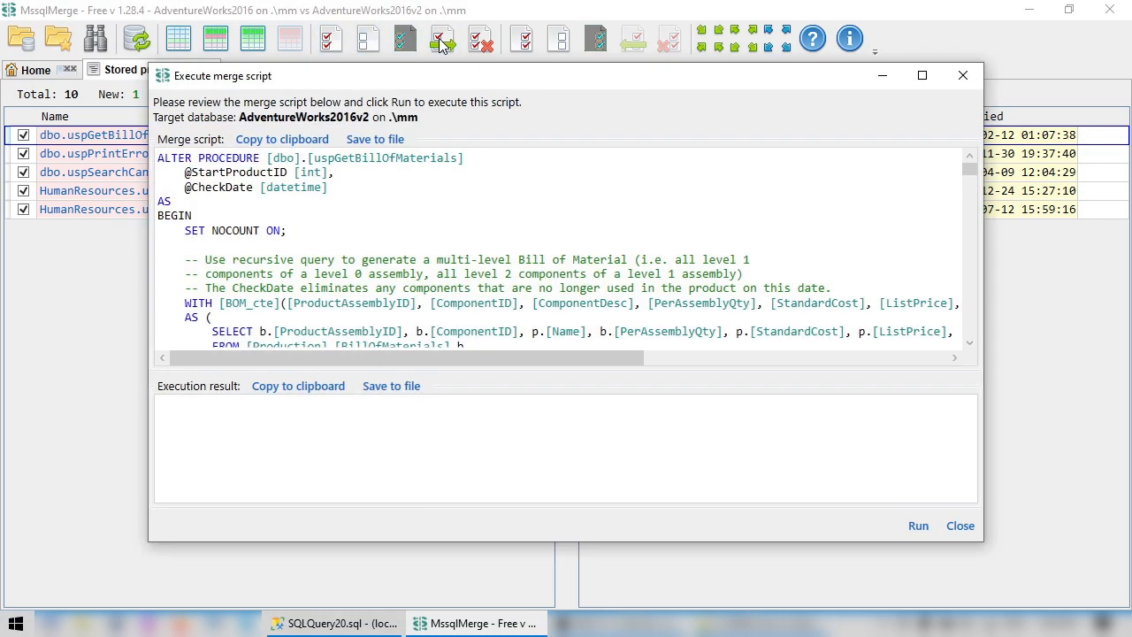